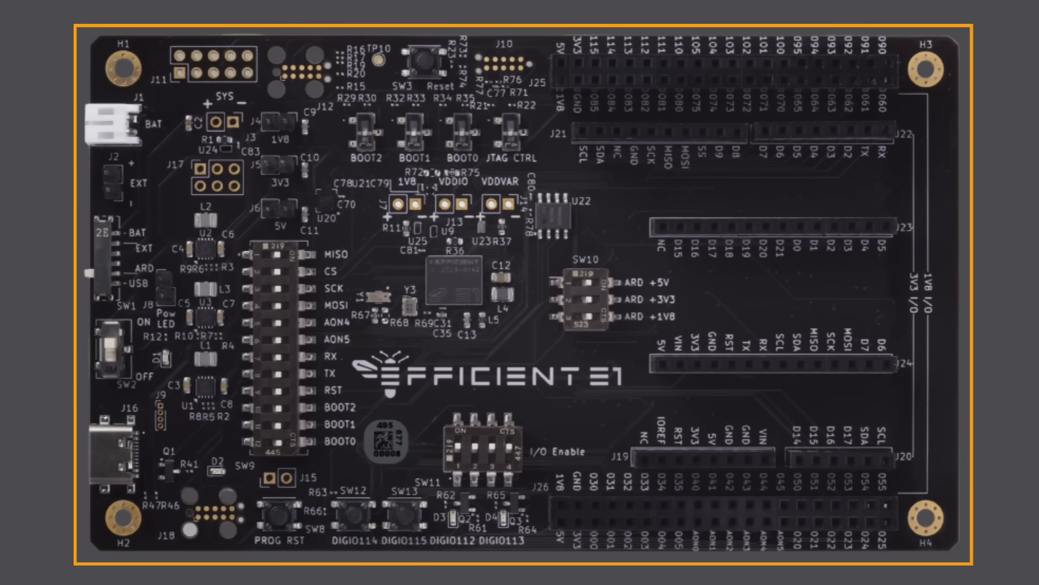
Step: Focus the terminal pane where Minicom streams the board's comma-separated power readings
left_click(109, 448)
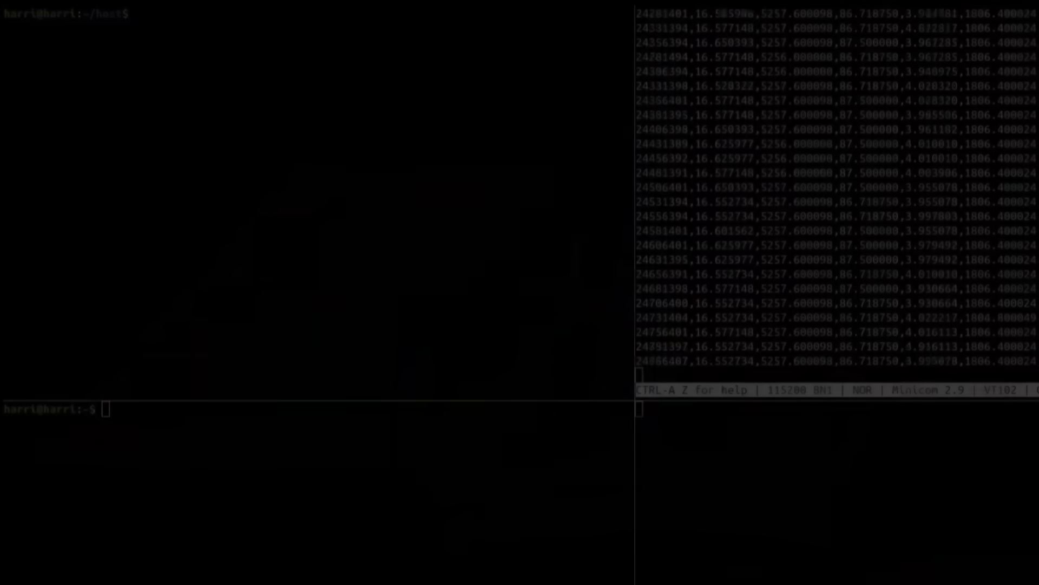
Step: Flash hello.hex into the E1x kit's SRAM with ./EffFlash hello.hex sram
type("./EffFl")
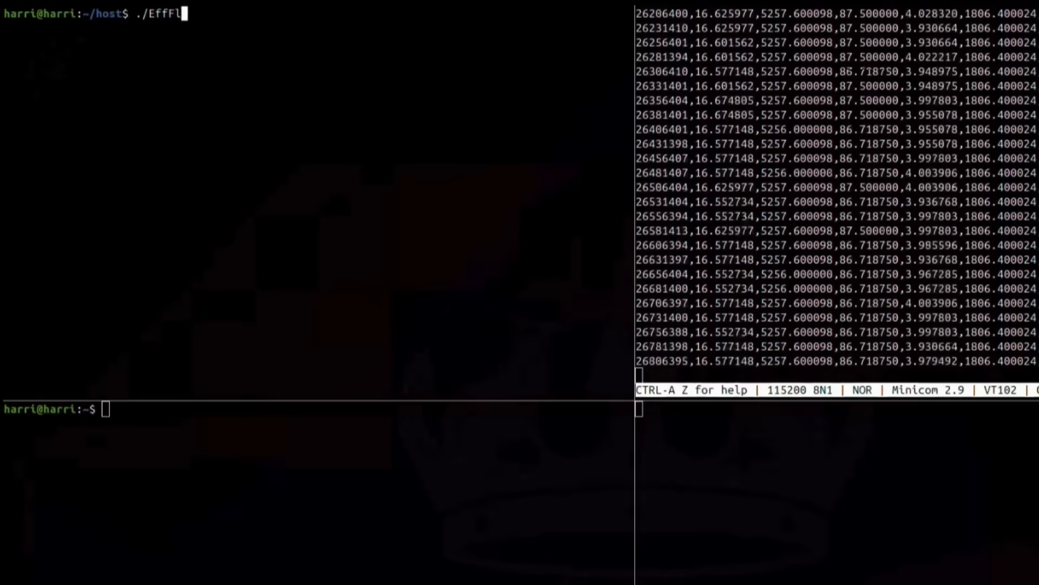
type("ash hello.hex")
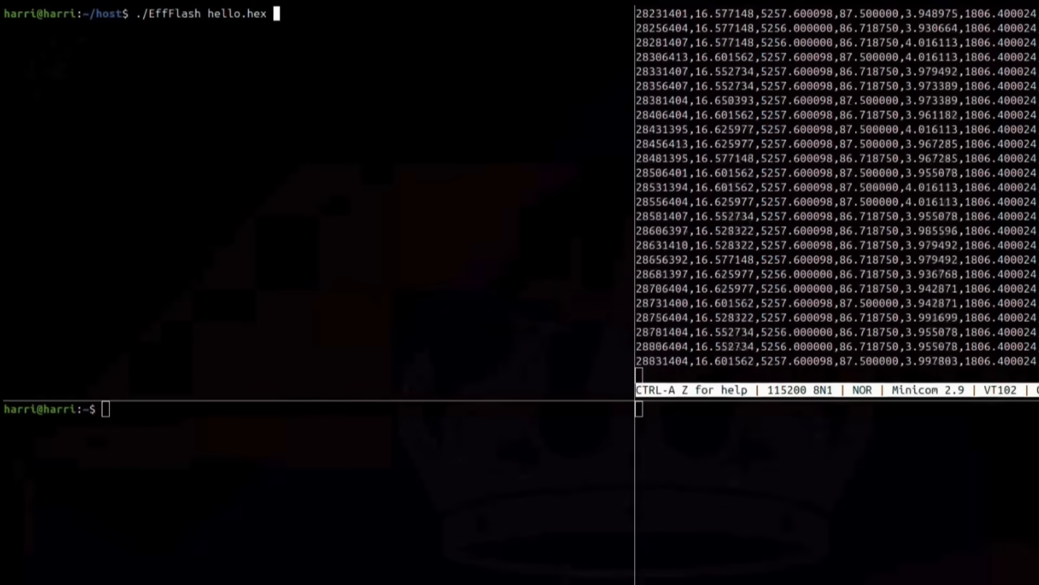
type("sram")
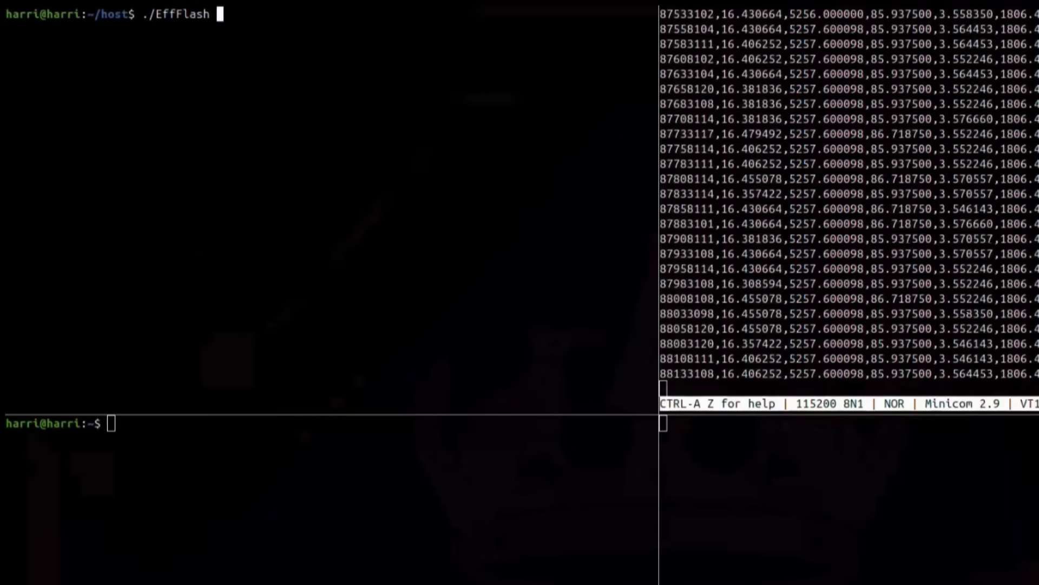
Step: Flash conv5x5.hex into SRAM so the benchmark runs 500 times and reports PASS
type("conv5x5.hex")
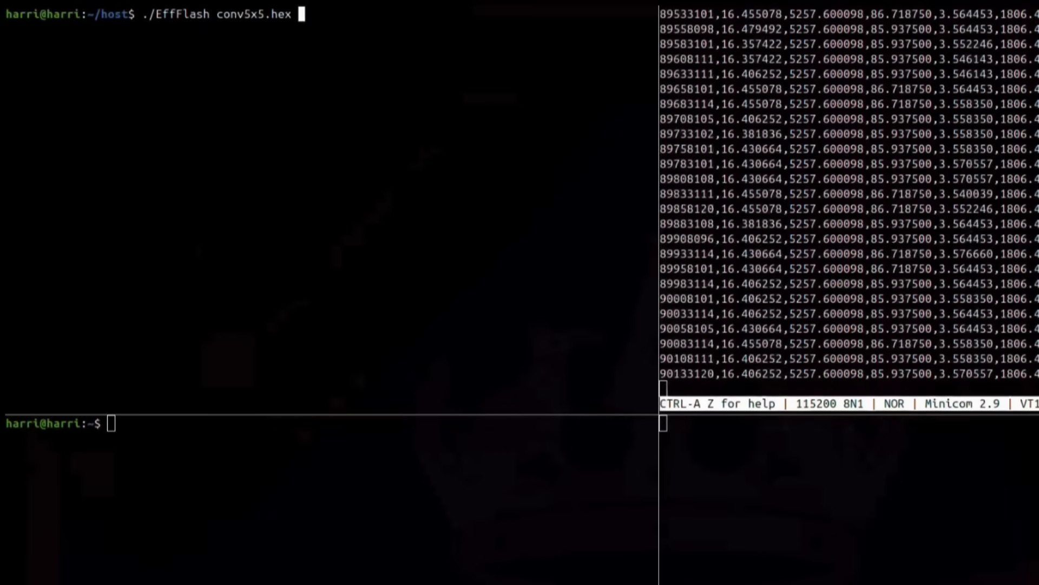
type("sram")
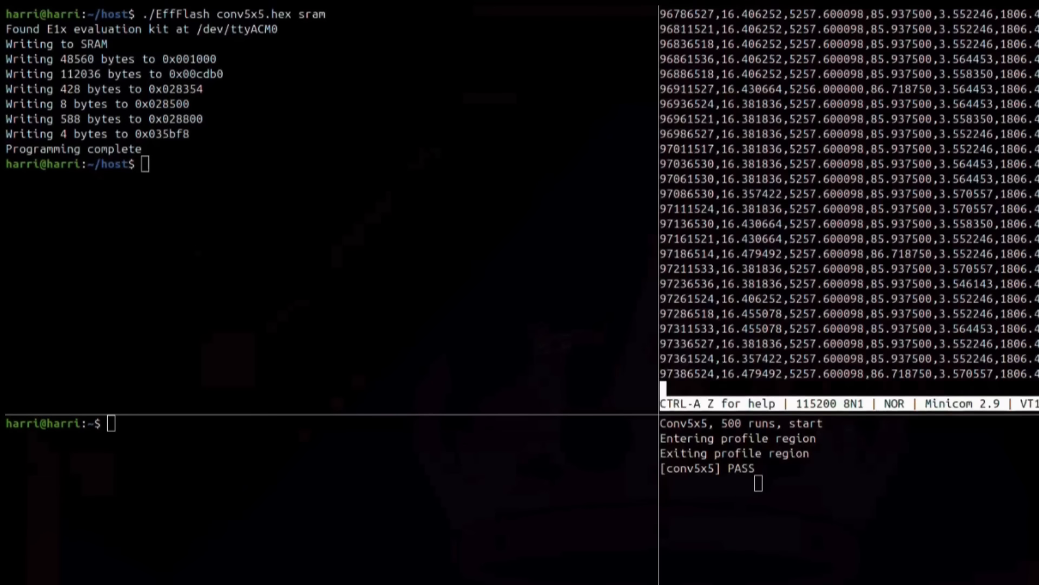
type("./")
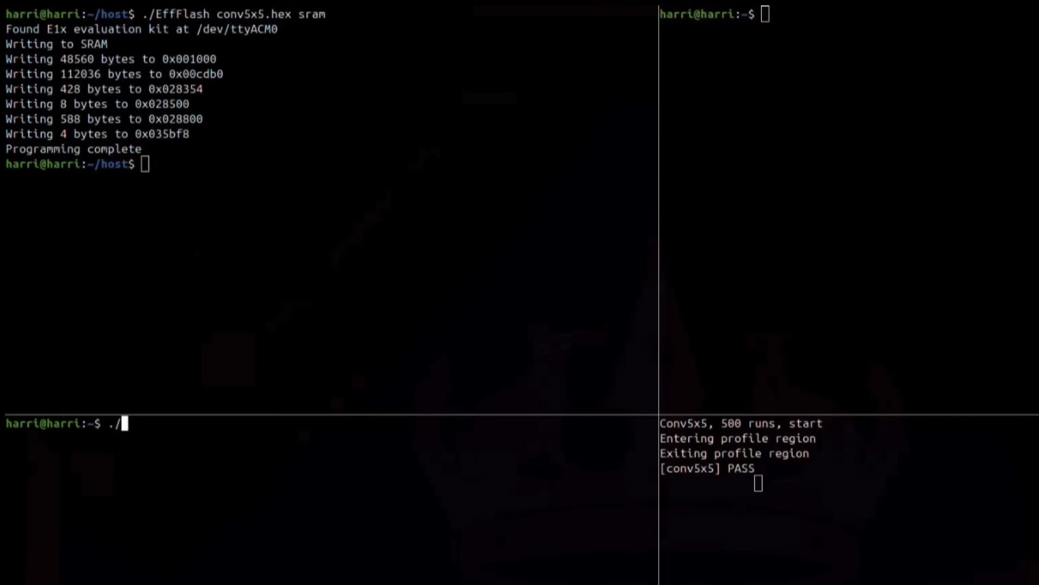
Step: Run ./plotOutput.py to chart each rail's power over time in Matplotlib Figure 1
type("plotOutput.py")
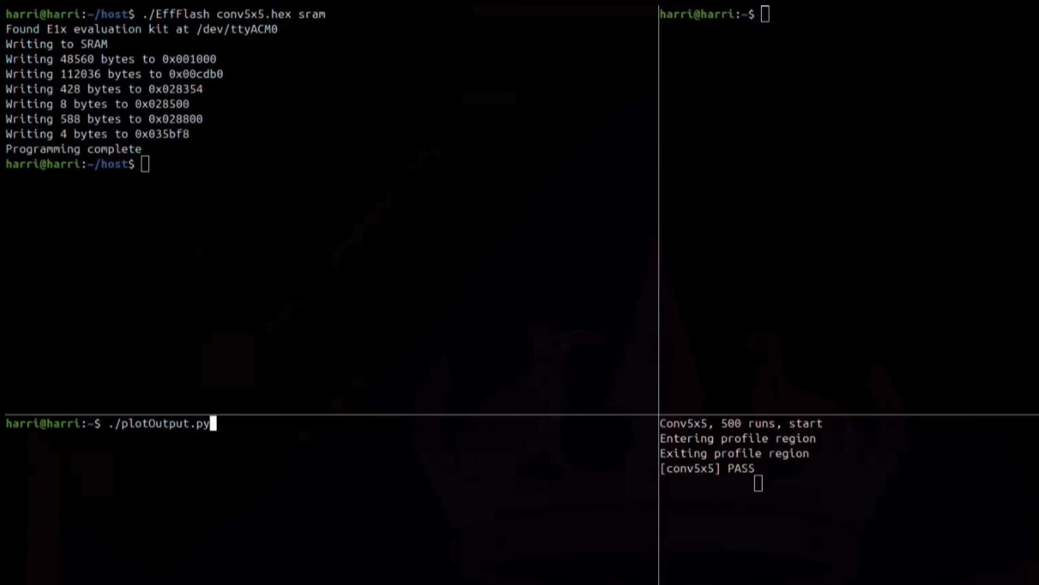
key("Return")
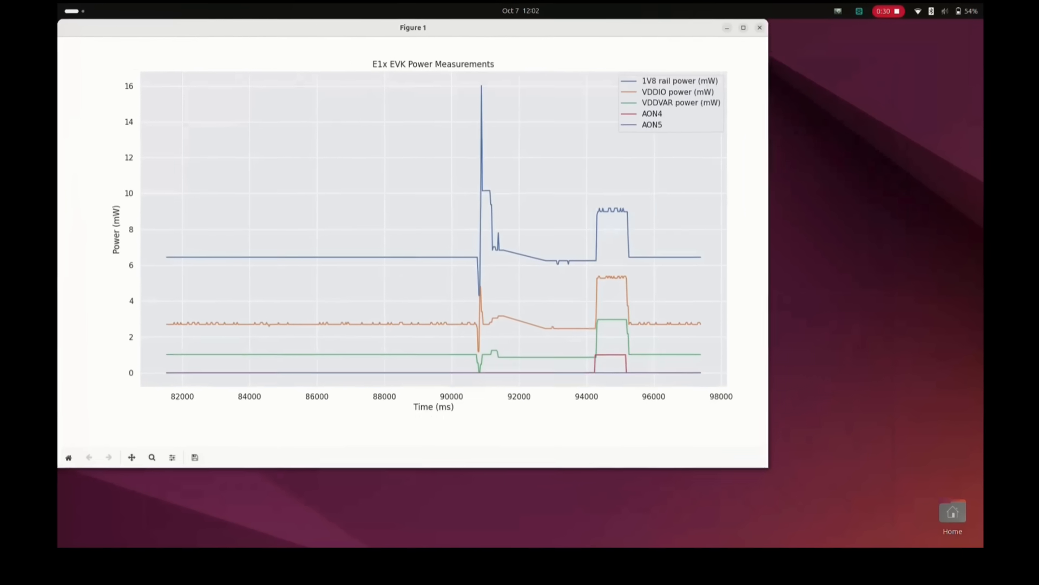
left_click(742, 27)
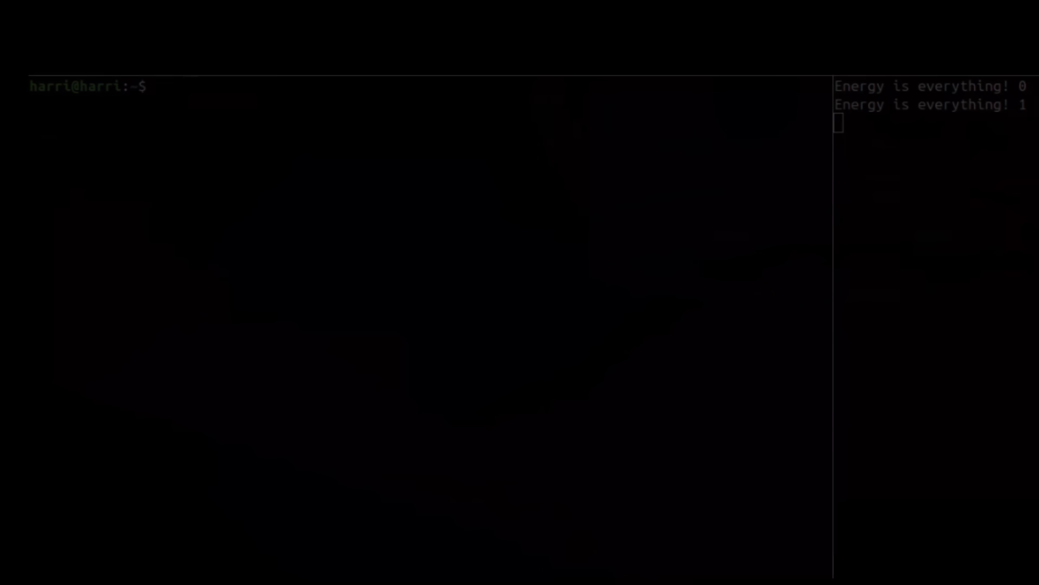
Step: Launch JLinkExe, halt and single-step the core three instructions, then resume with go
type("JLinkExe")
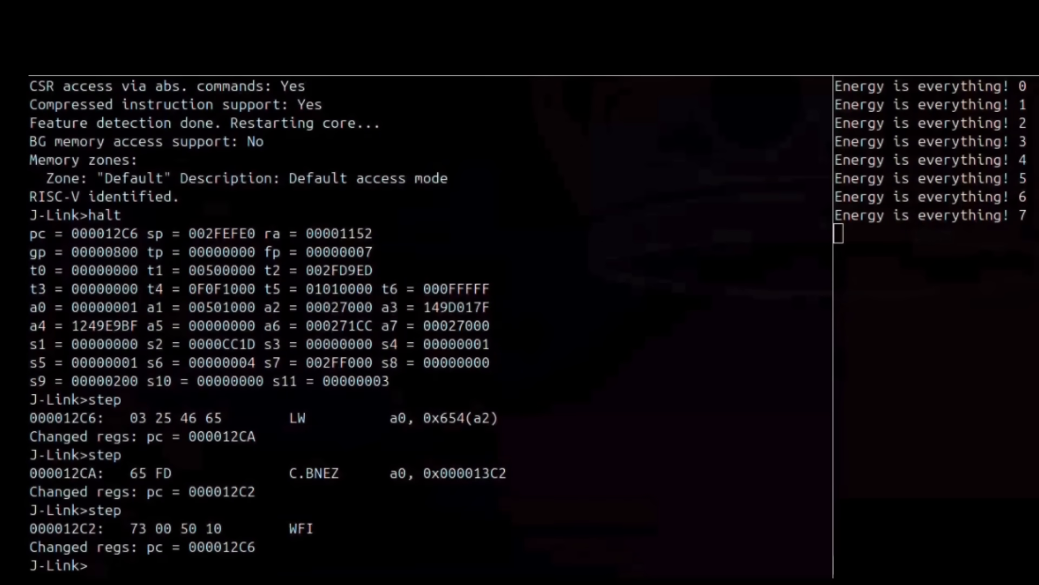
type("go")
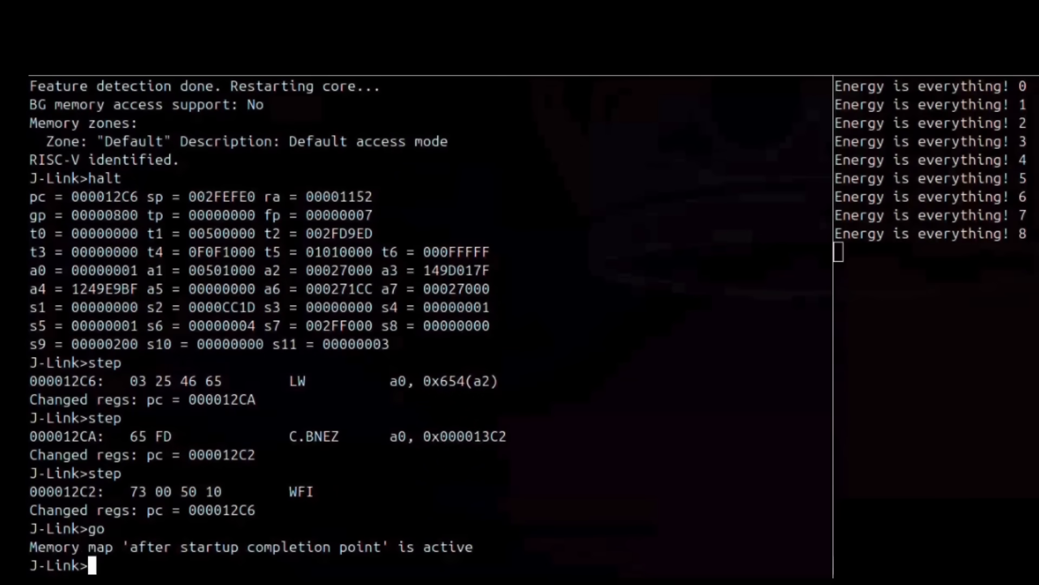